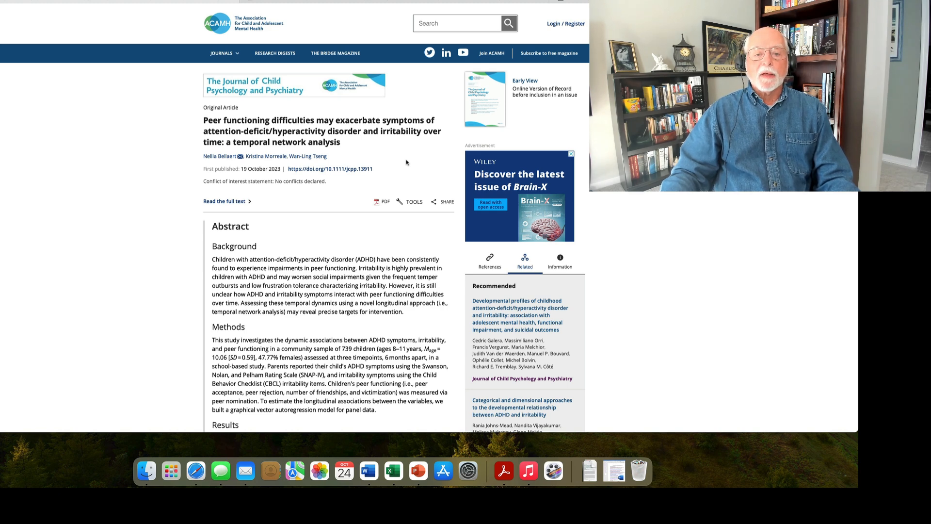
scroll("down", 3)
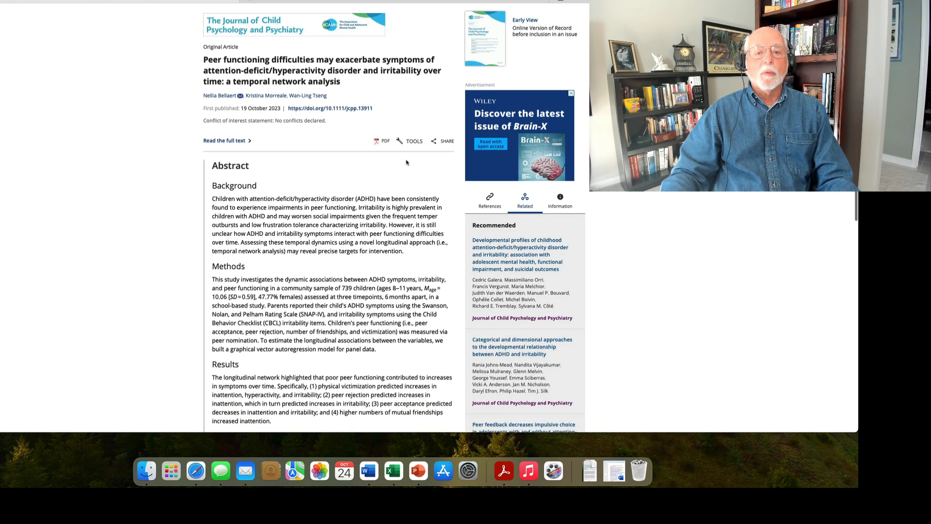
scroll("down", 3)
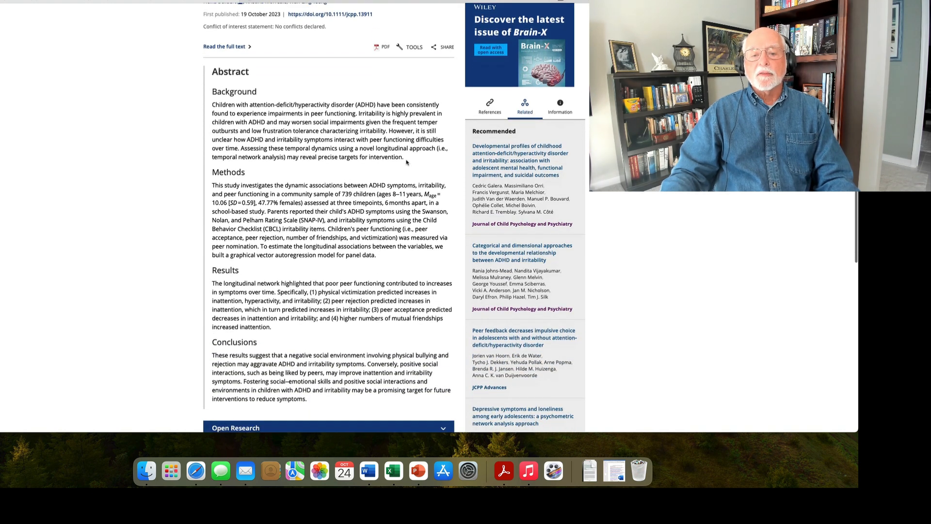
scroll("down", 3)
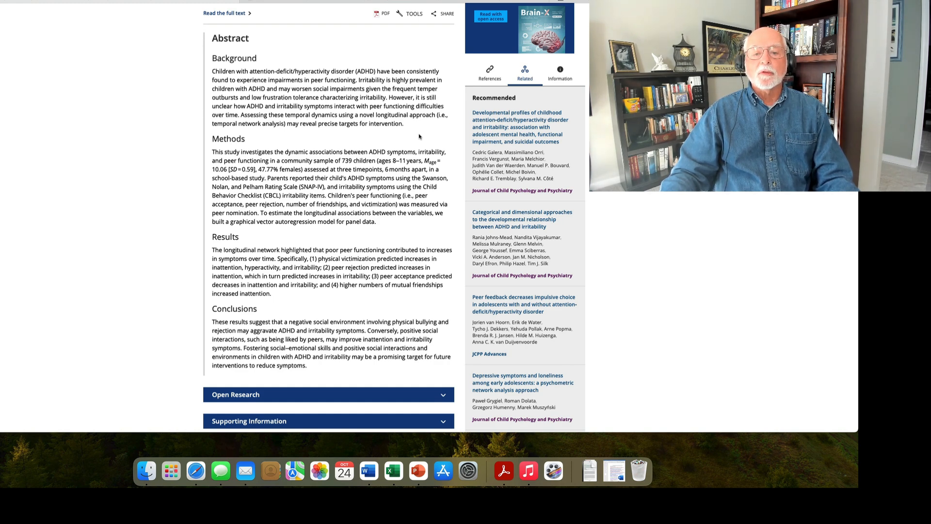
scroll("down", 3)
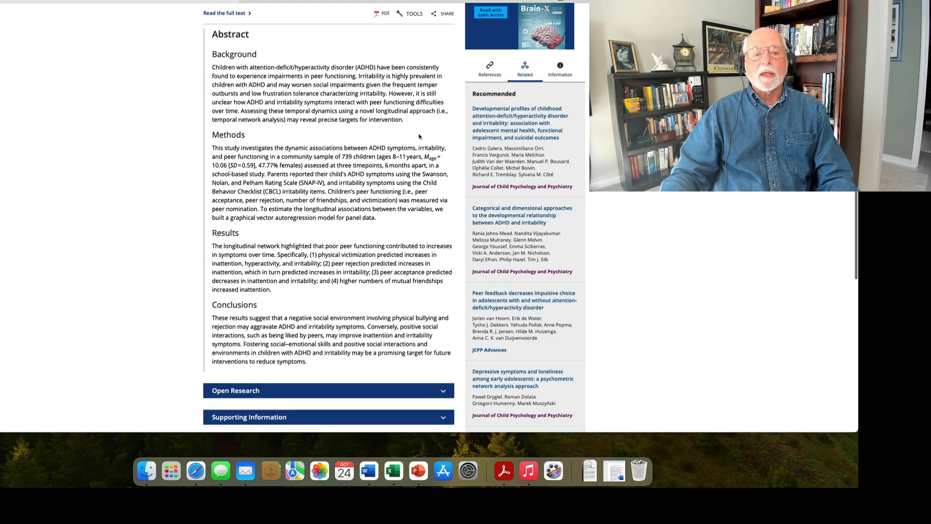
scroll("down", 3)
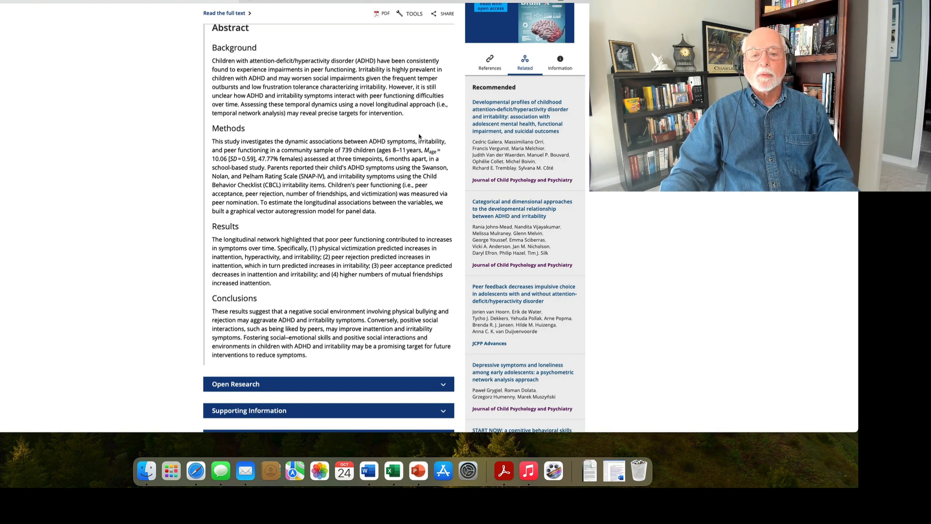
scroll("down", 3)
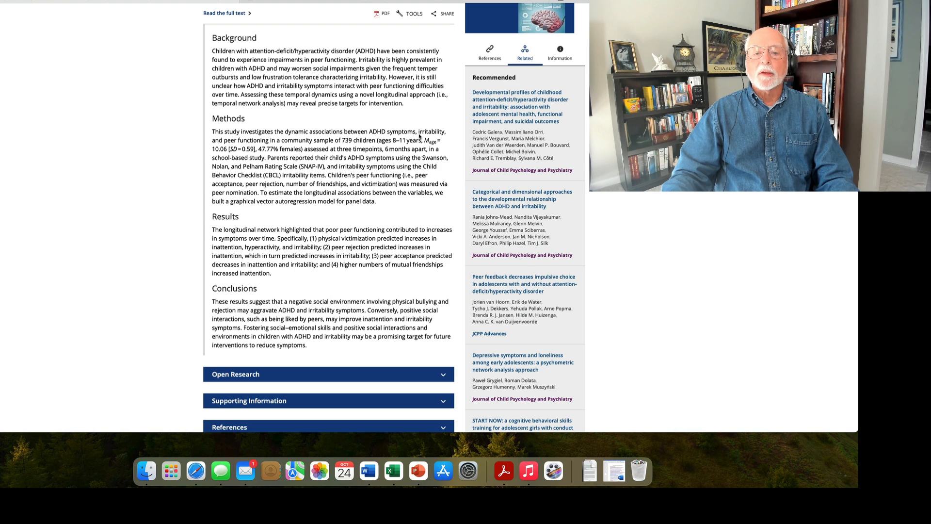
scroll("down", 3)
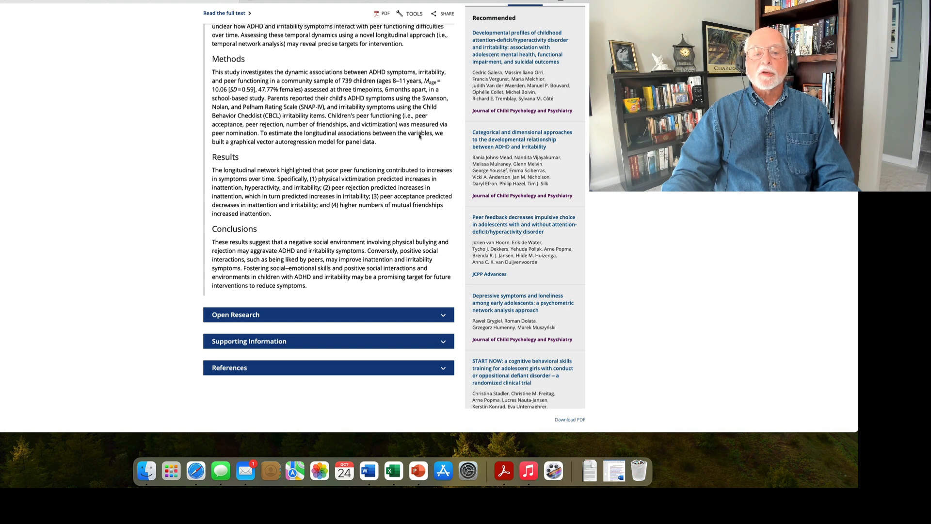
scroll("down", 3)
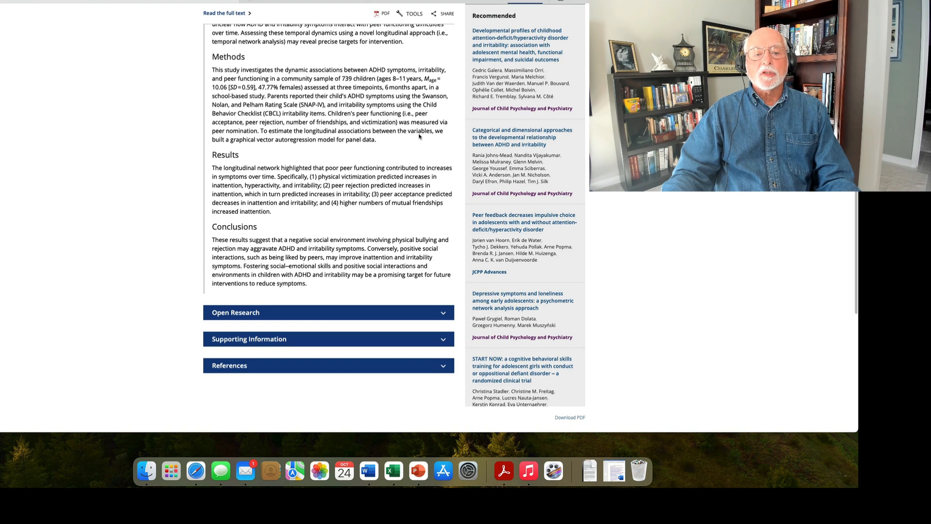
scroll("down", 3)
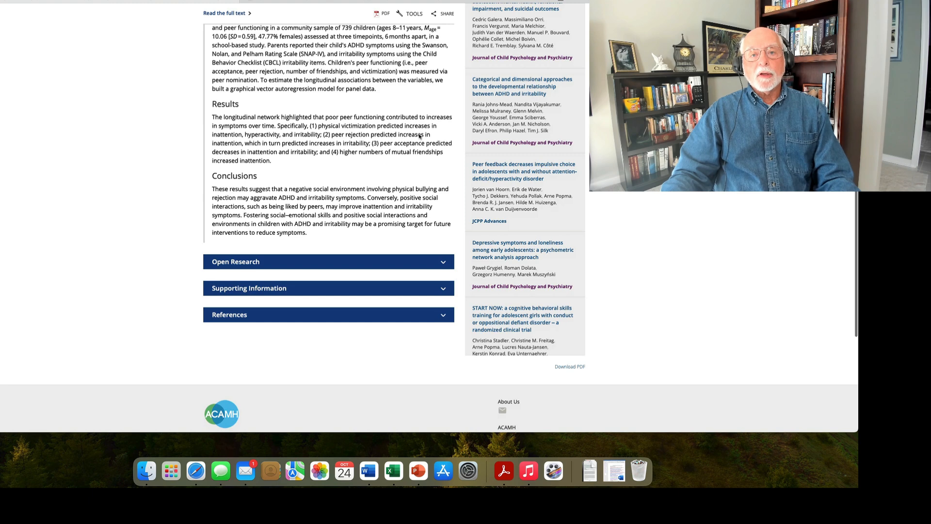
scroll("down", 3)
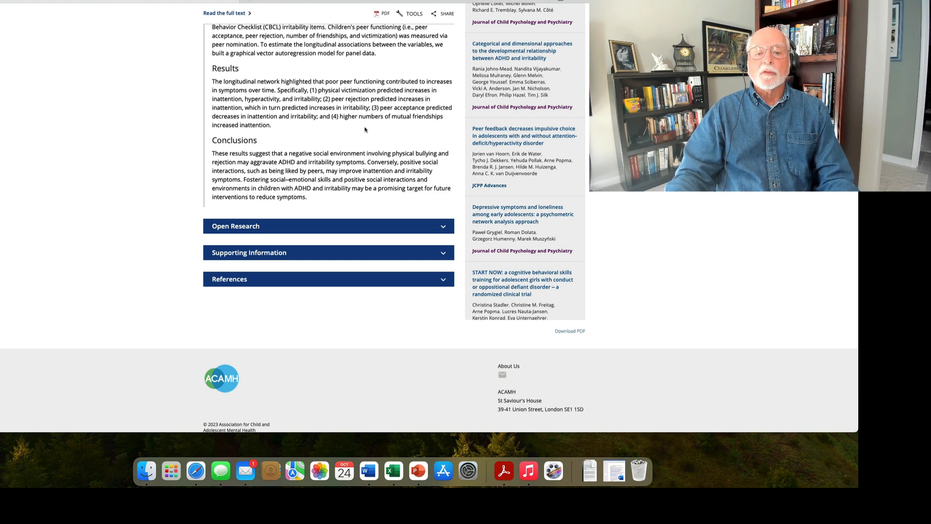
scroll("down", 3)
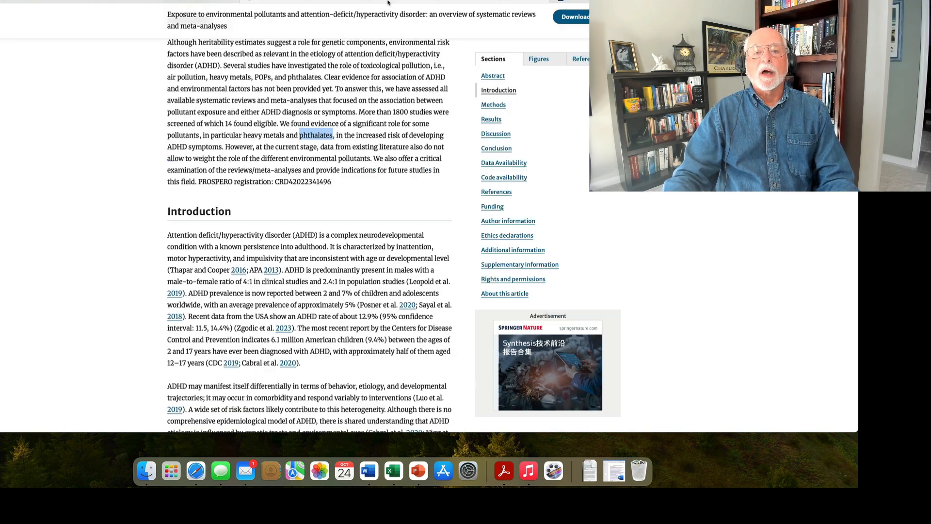
scroll("up", 3)
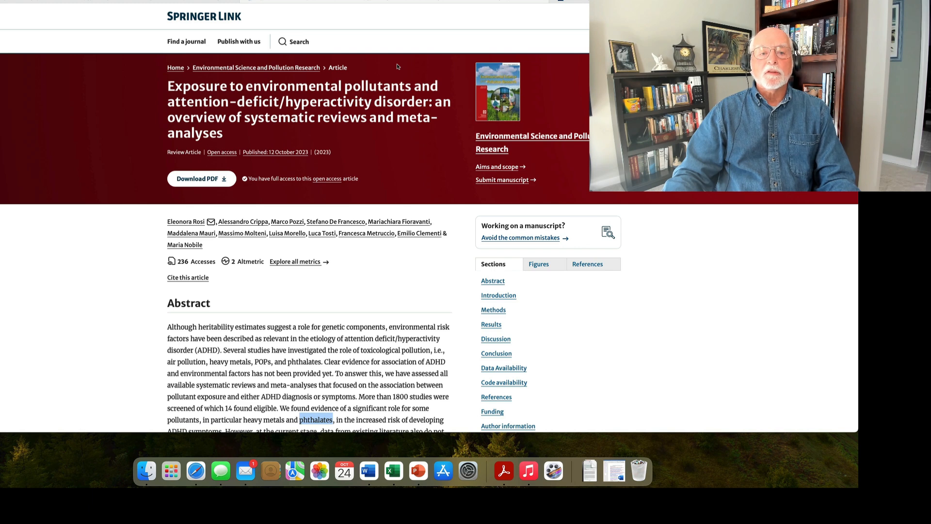
scroll("down", 3)
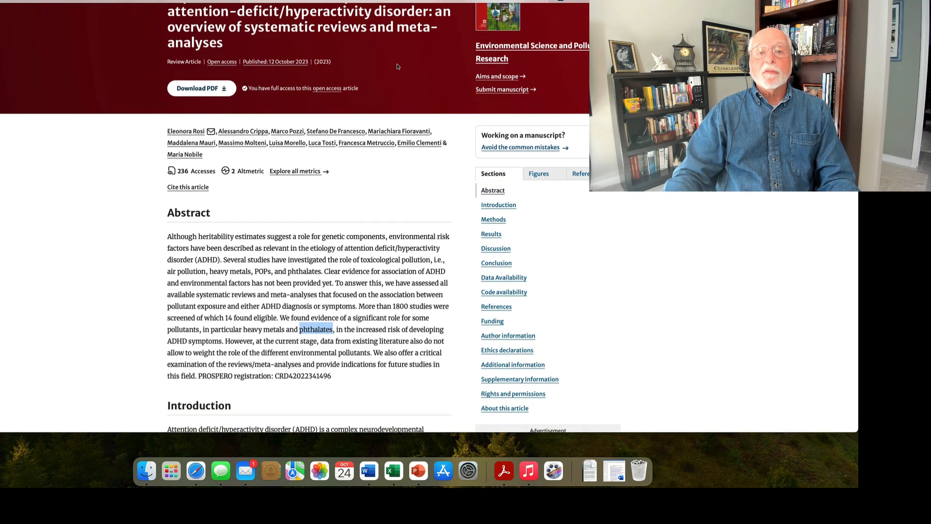
scroll("down", 3)
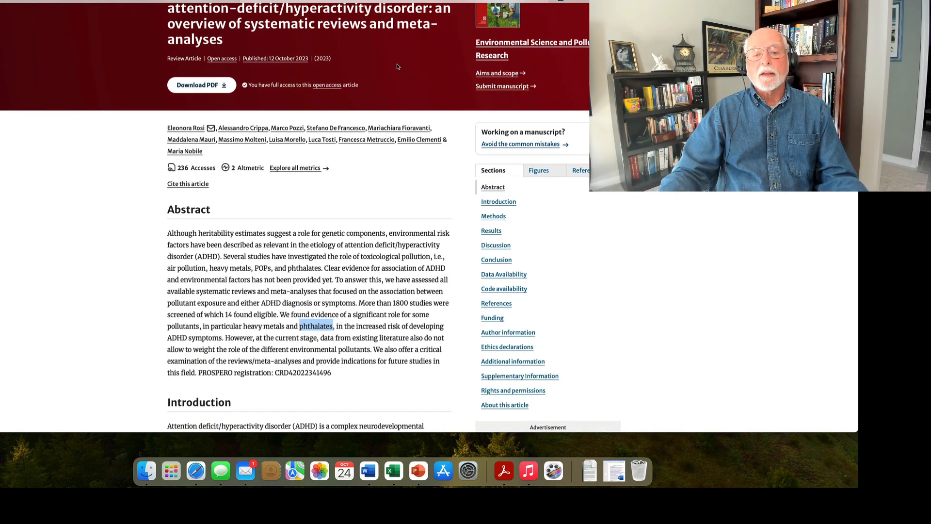
scroll("down", 3)
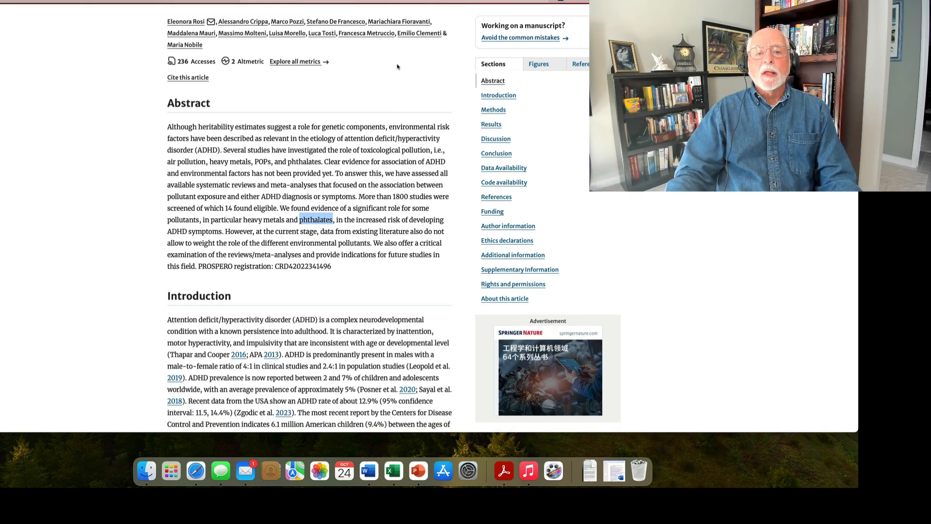
scroll("down", 3)
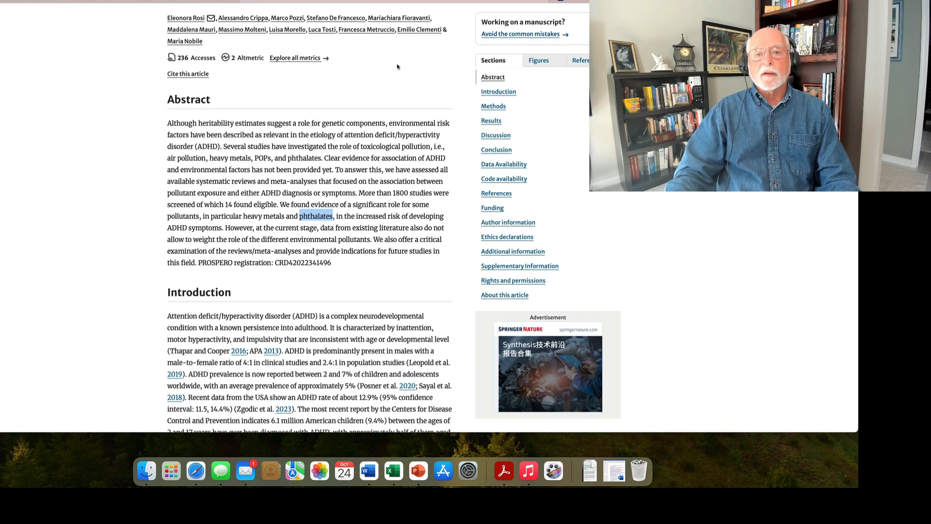
scroll("down", 3)
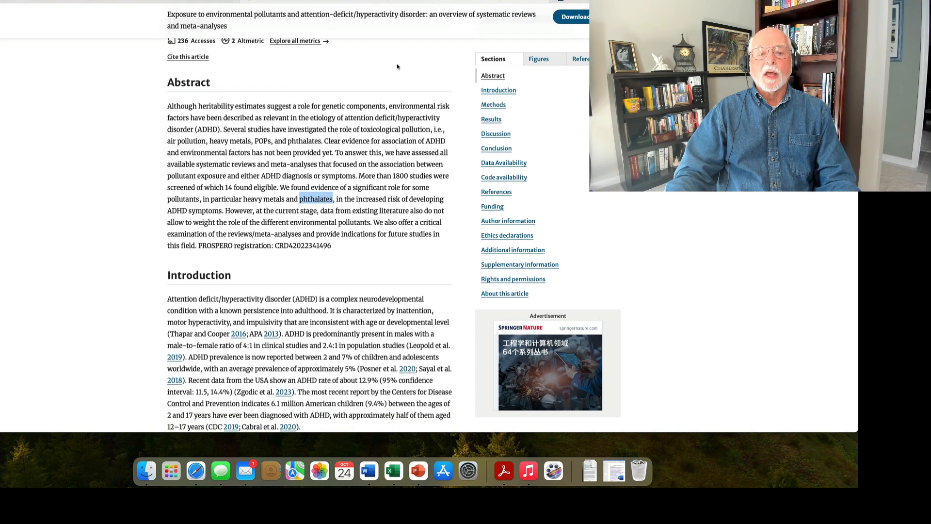
scroll("down", 3)
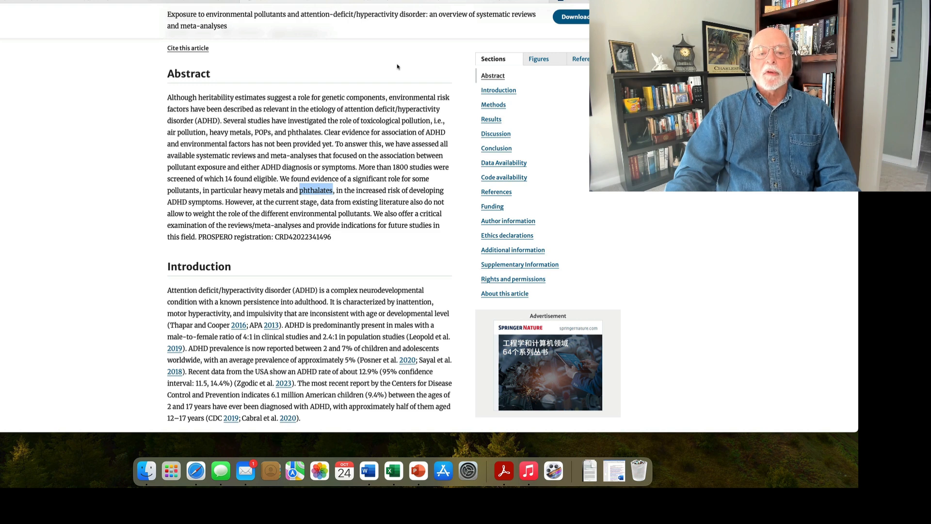
scroll("down", 3)
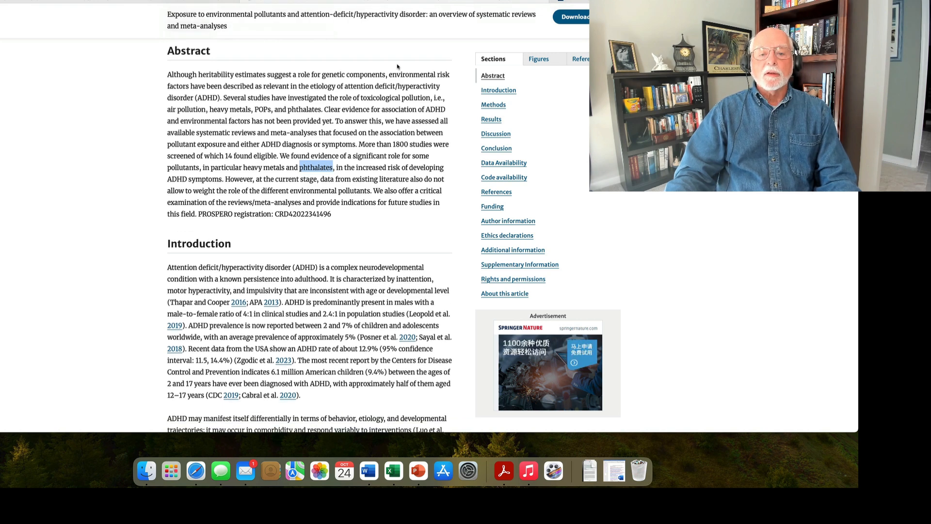
scroll("down", 3)
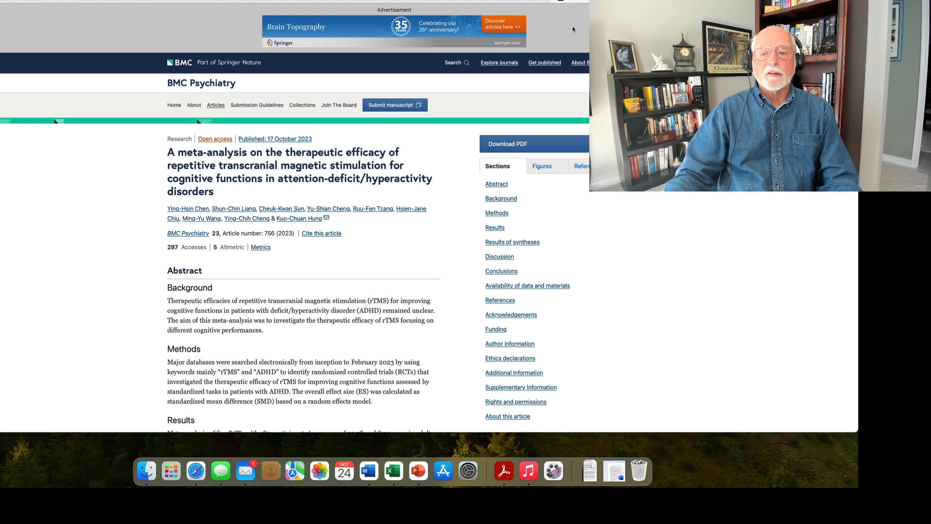
scroll("down", 3)
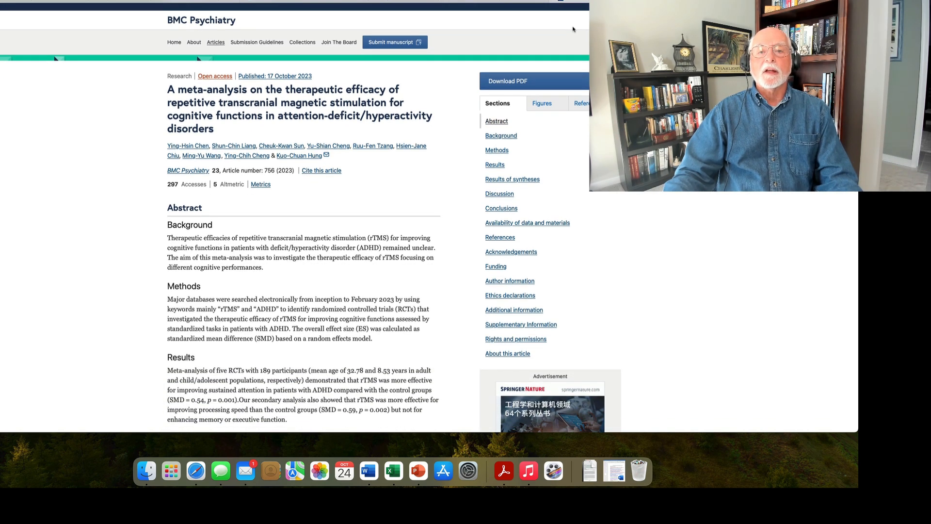
scroll("down", 3)
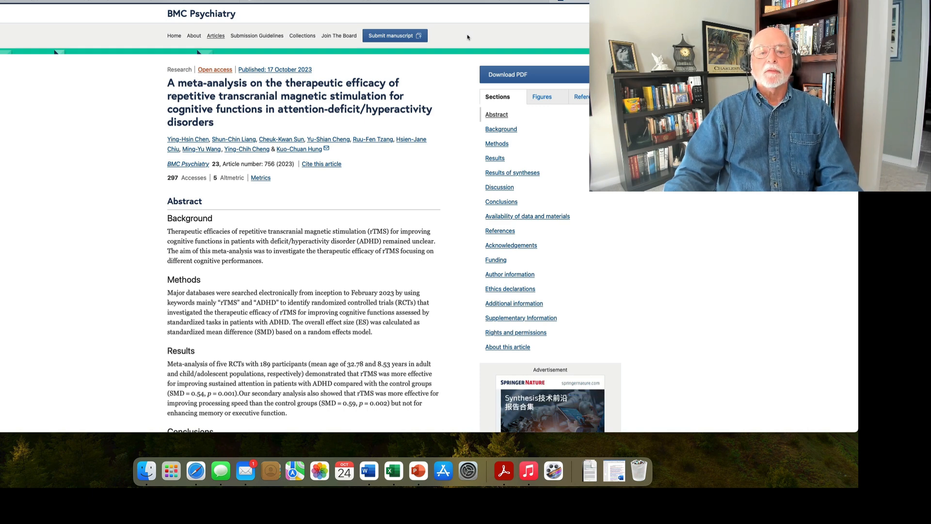
scroll("down", 3)
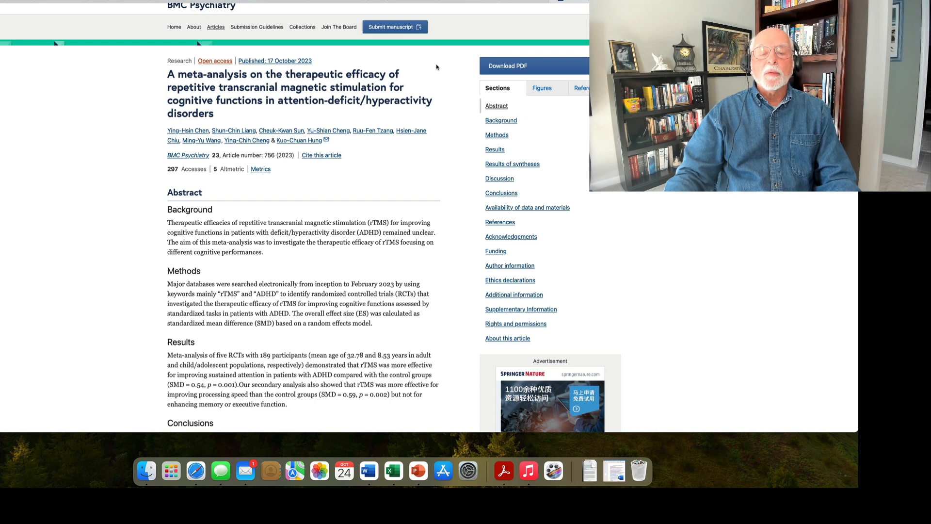
scroll("down", 3)
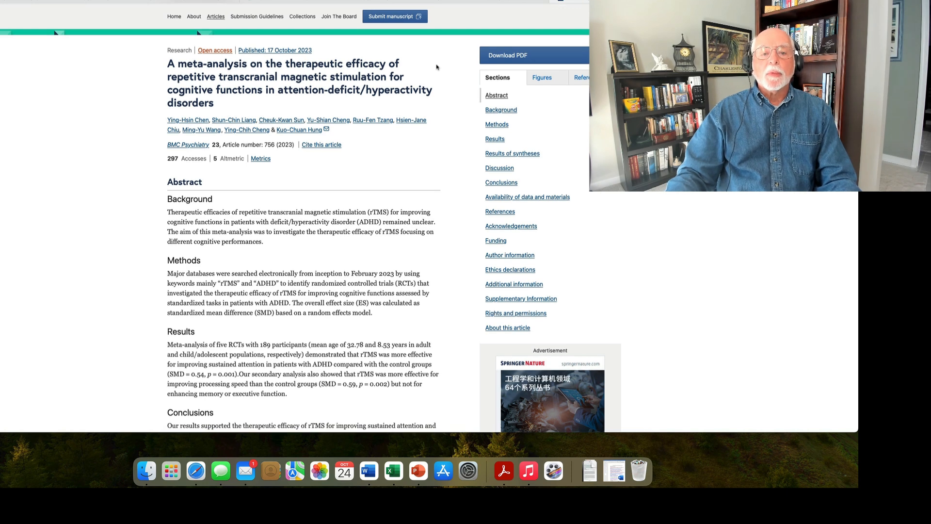
scroll("down", 3)
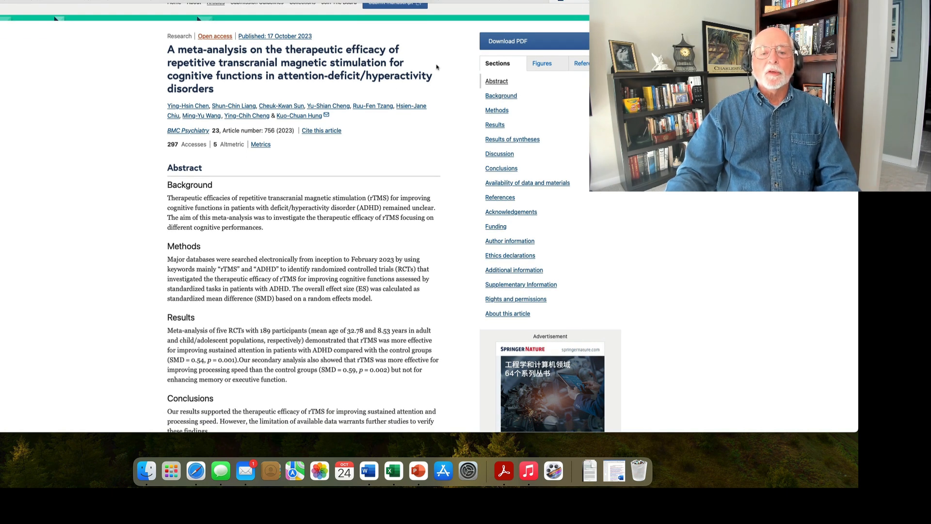
scroll("down", 3)
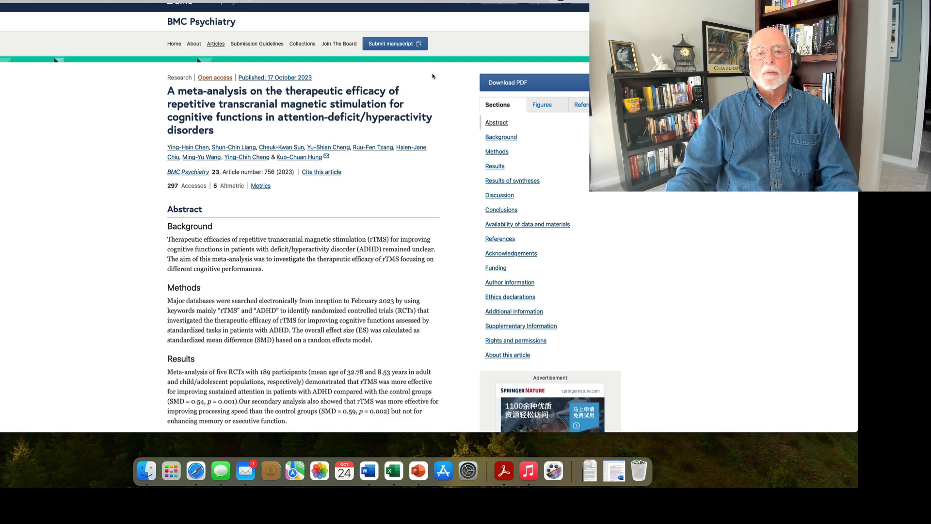
scroll("down", 3)
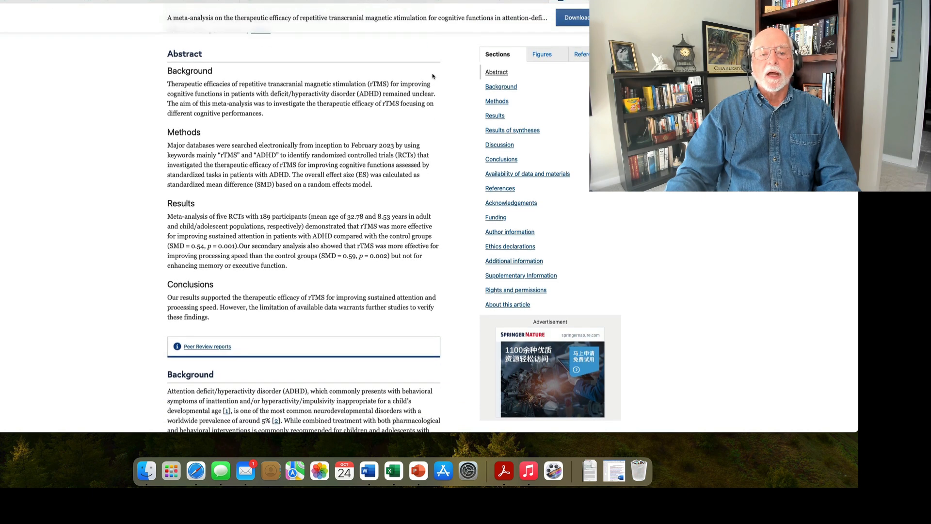
scroll("down", 3)
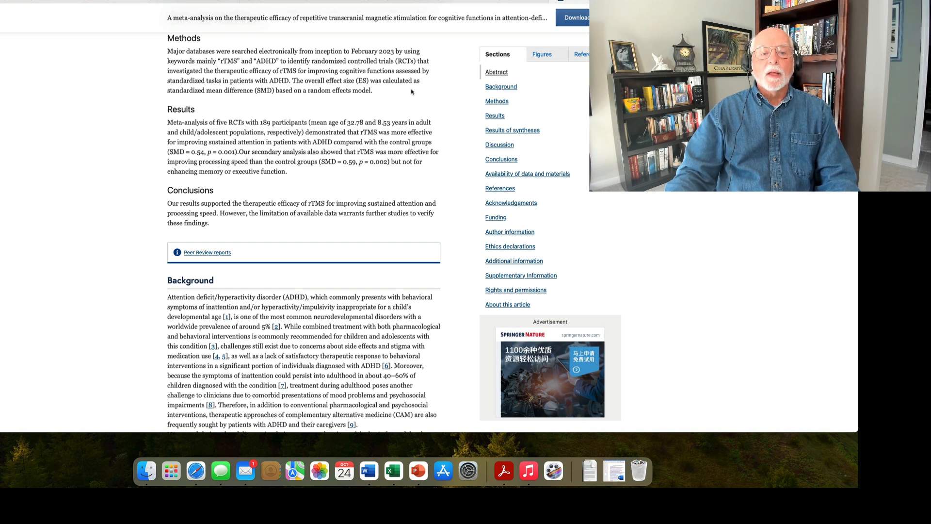
scroll("down", 3)
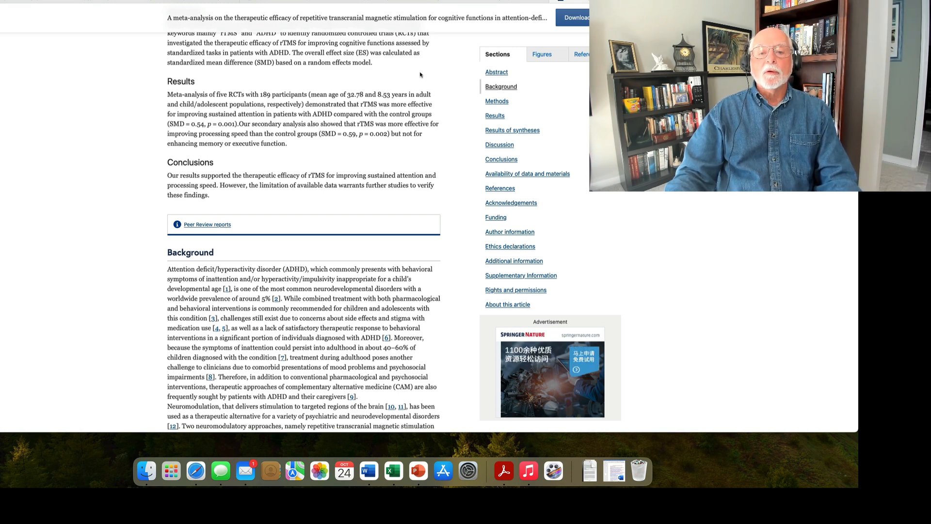
scroll("down", 3)
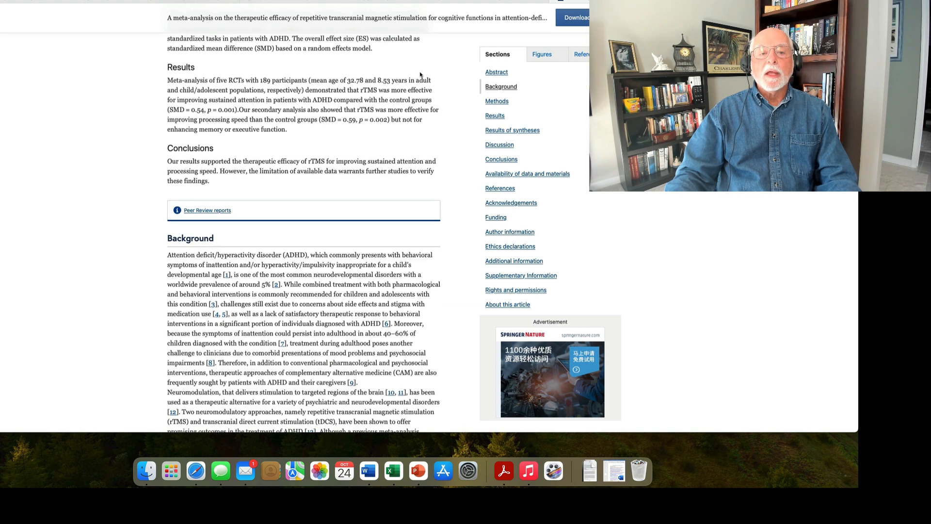
scroll("down", 3)
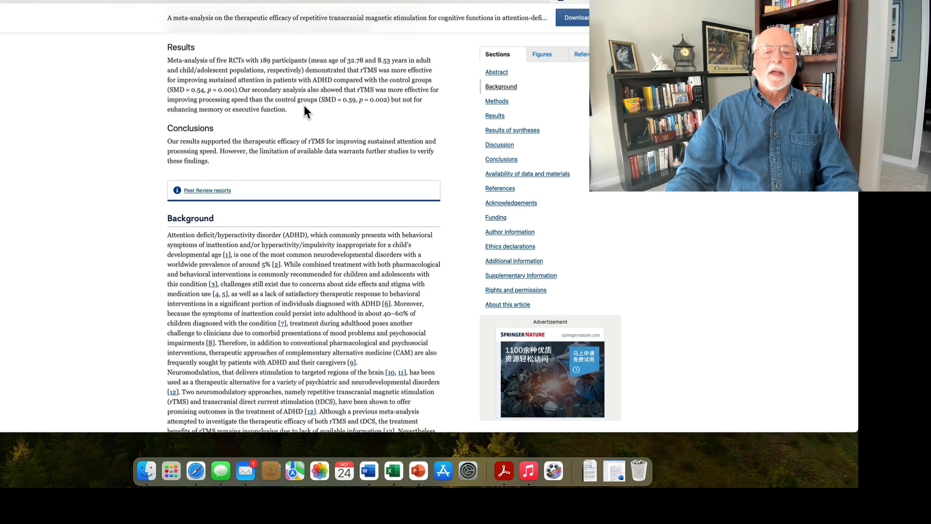
scroll("down", 3)
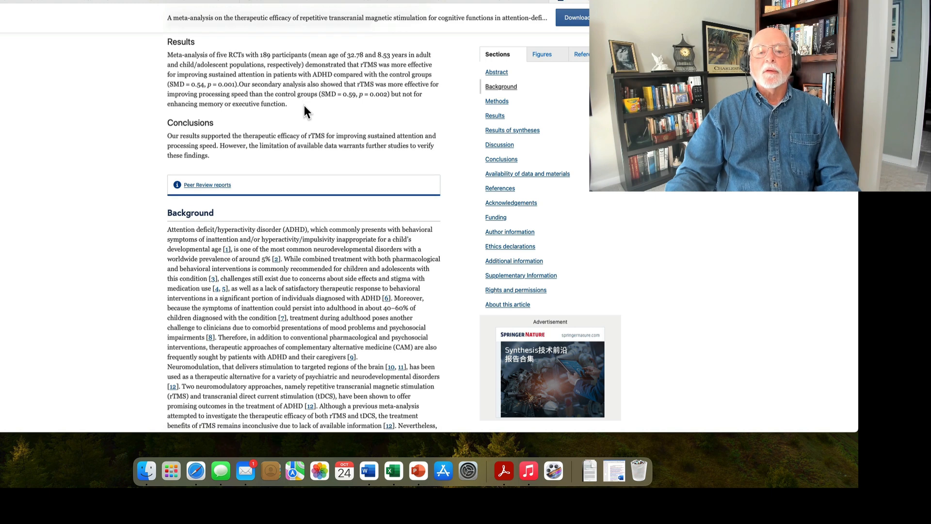